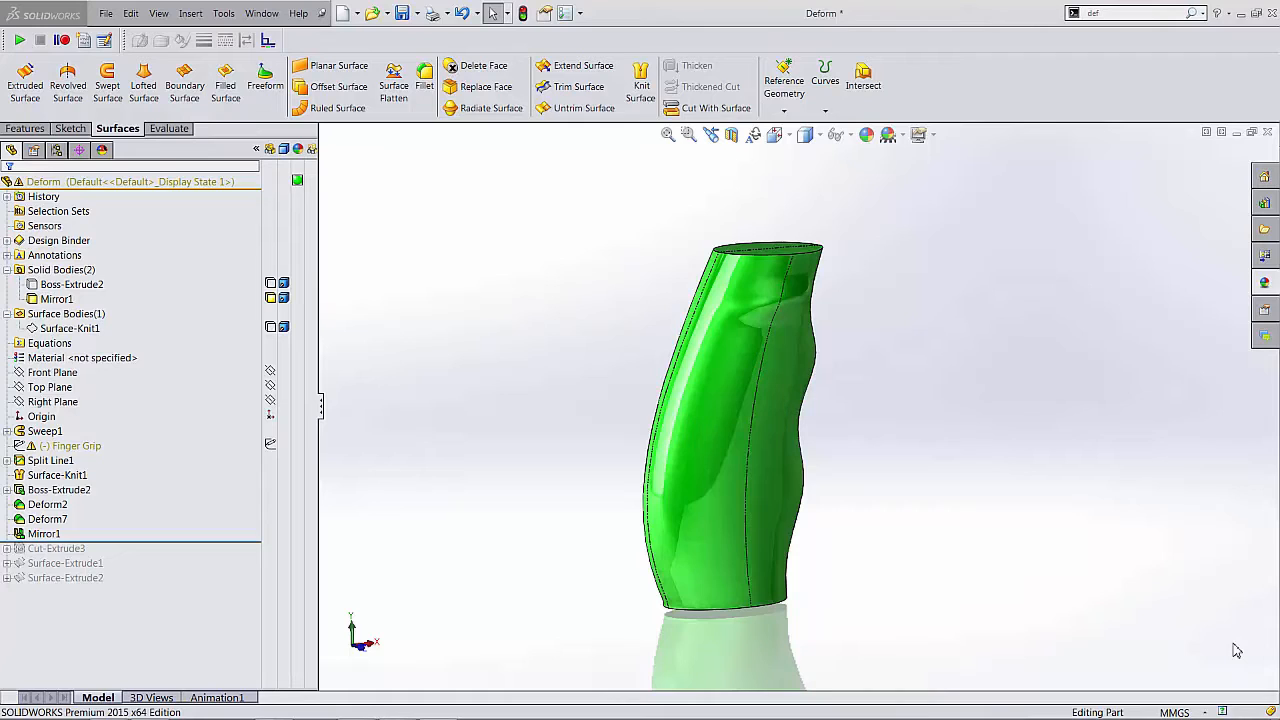
mouse_move(1224, 652)
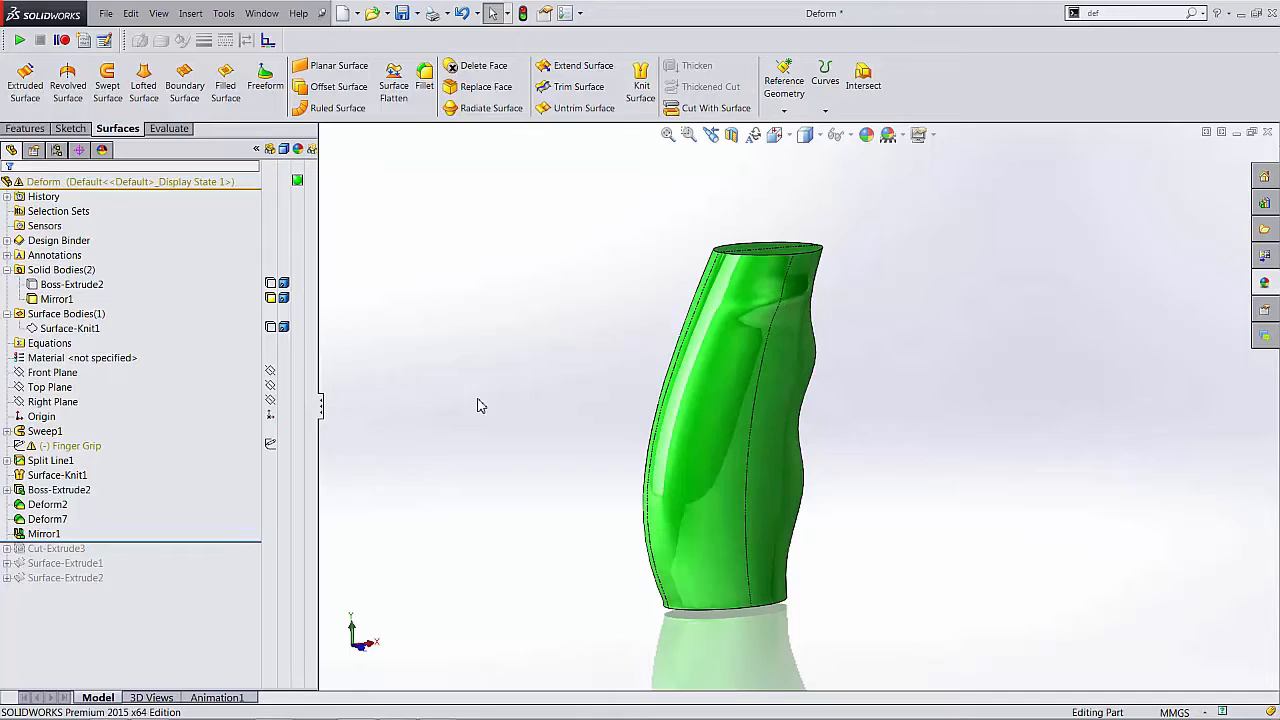
mouse_move(452, 480)
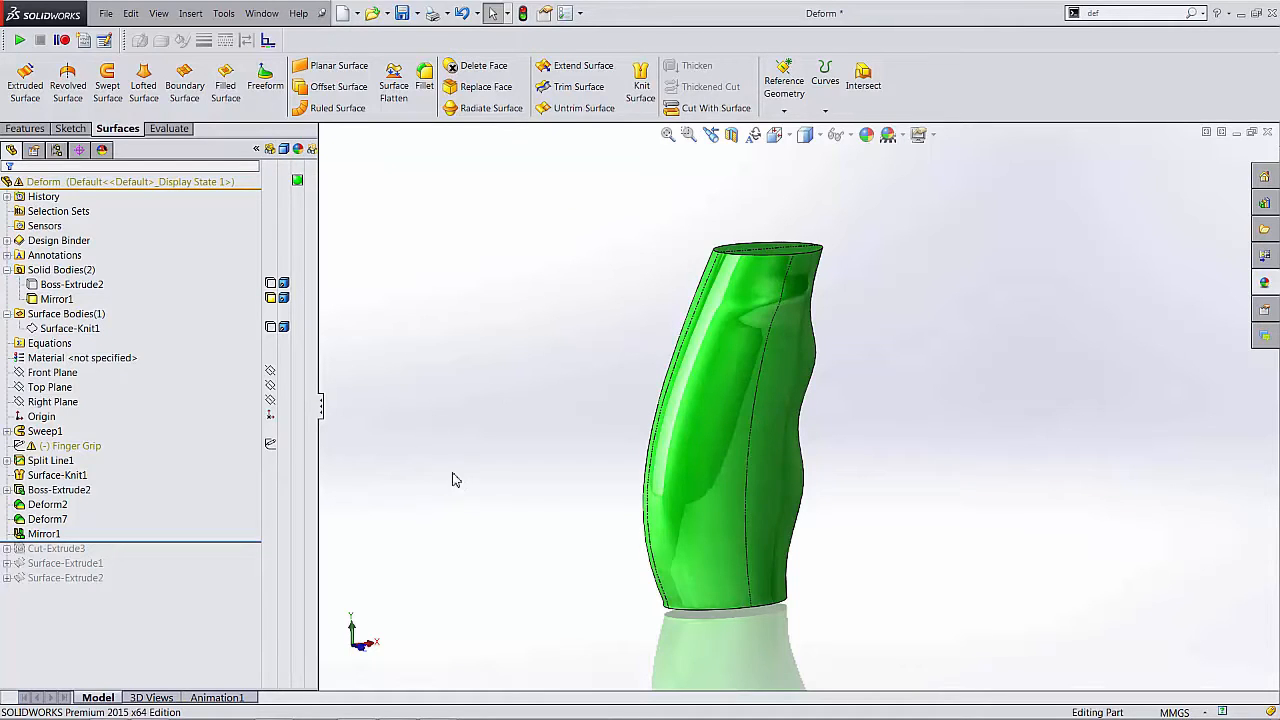
- Roll the feature history forward past Cut-Extrude3 so the bottom cut is applied
left_click_drag(730, 430, 866, 400)
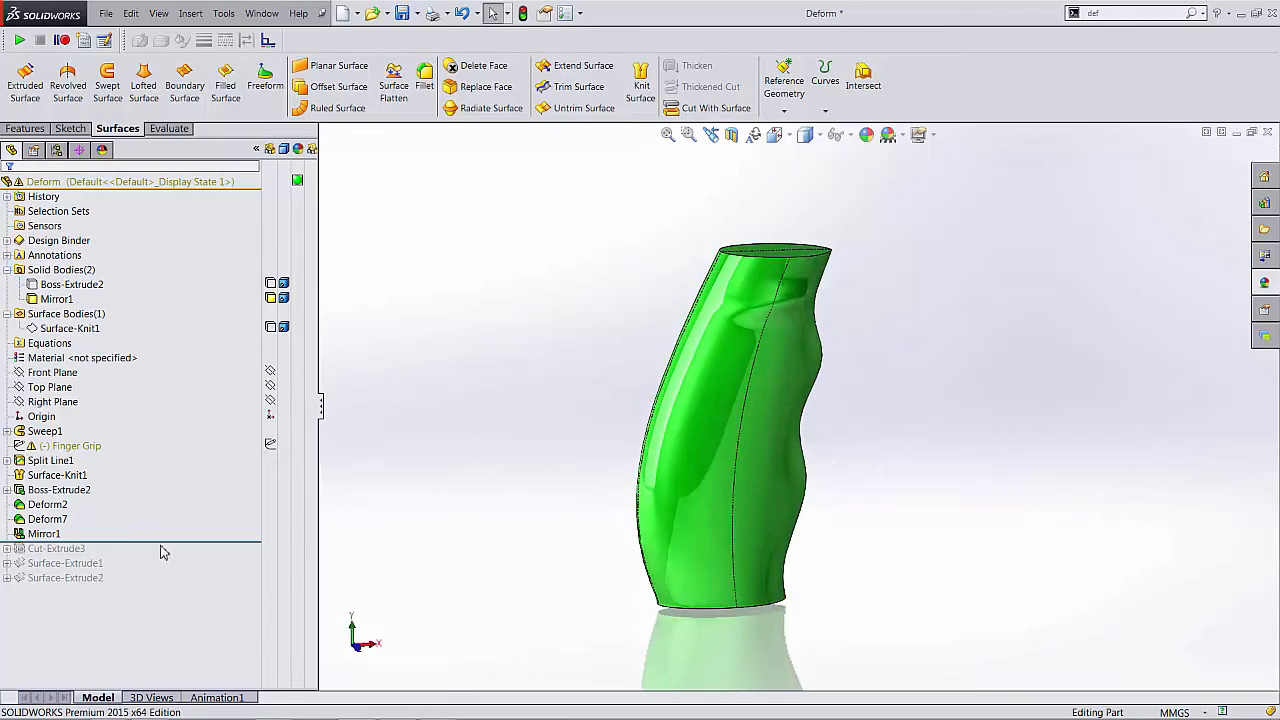
mouse_move(564, 448)
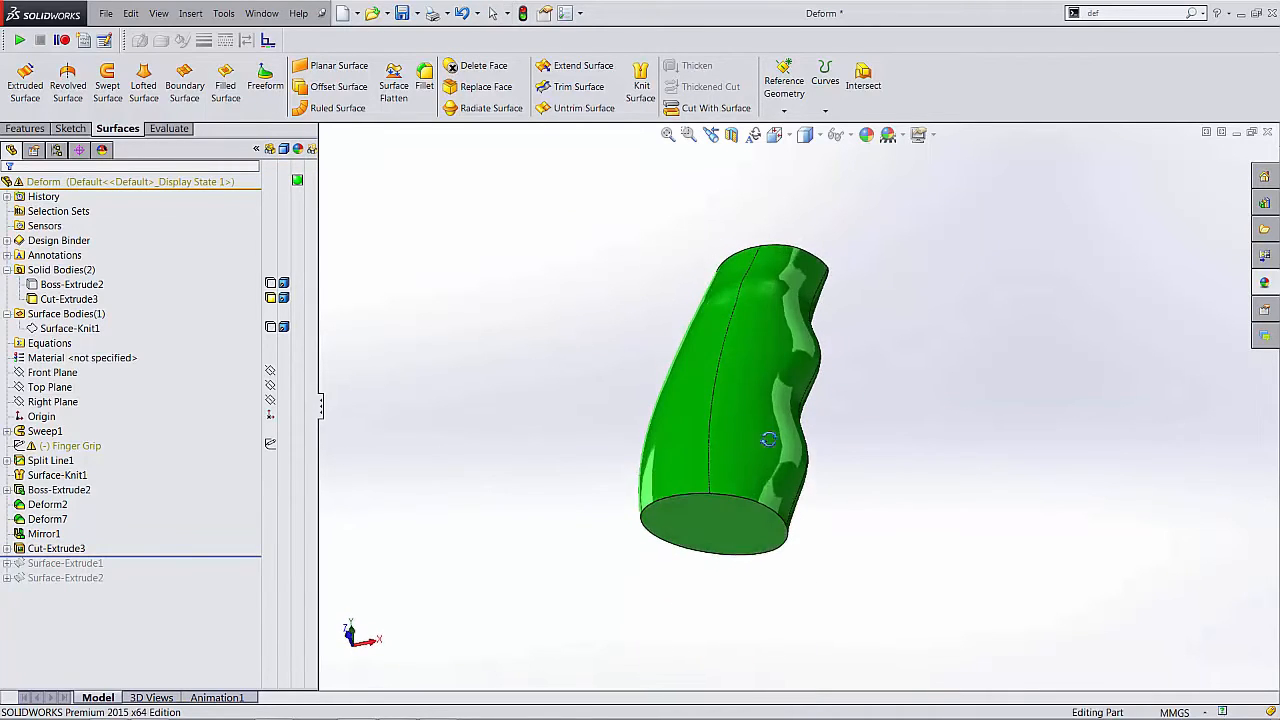
- Roll forward past Surface-Extrude1 to show the first surface around the cut bottom
left_click_drag(768, 440, 780, 560)
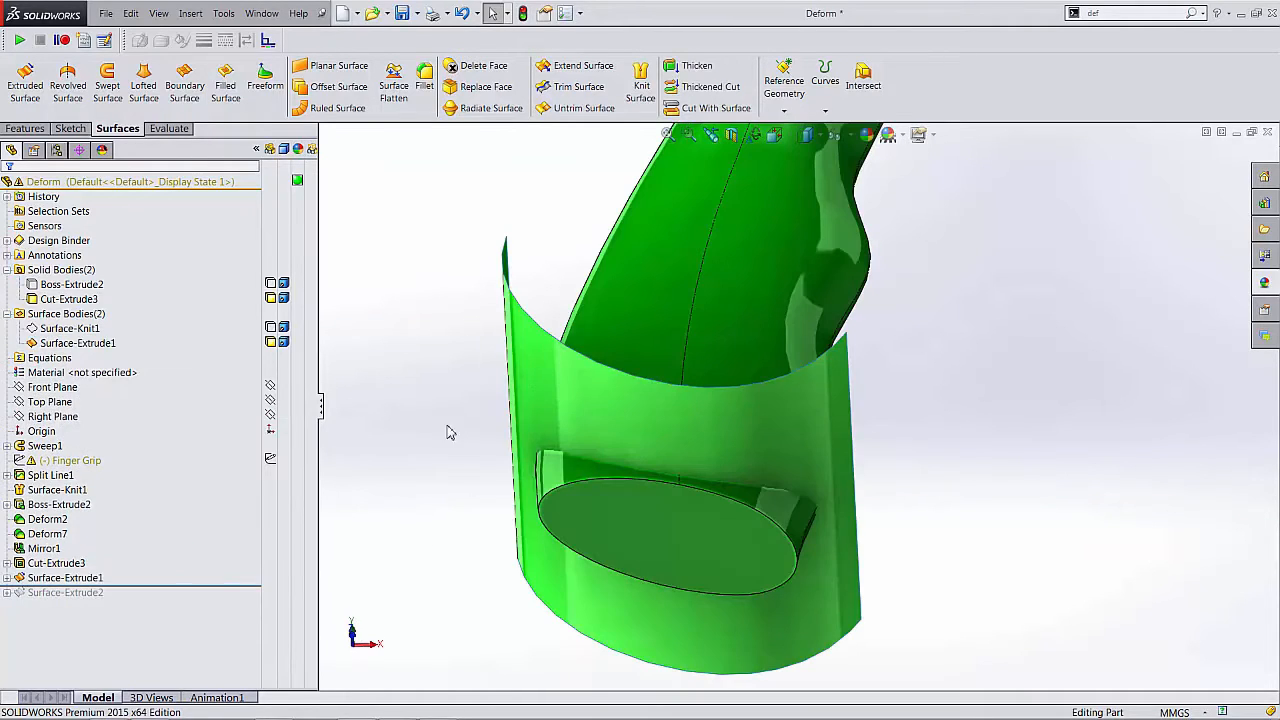
mouse_move(520, 376)
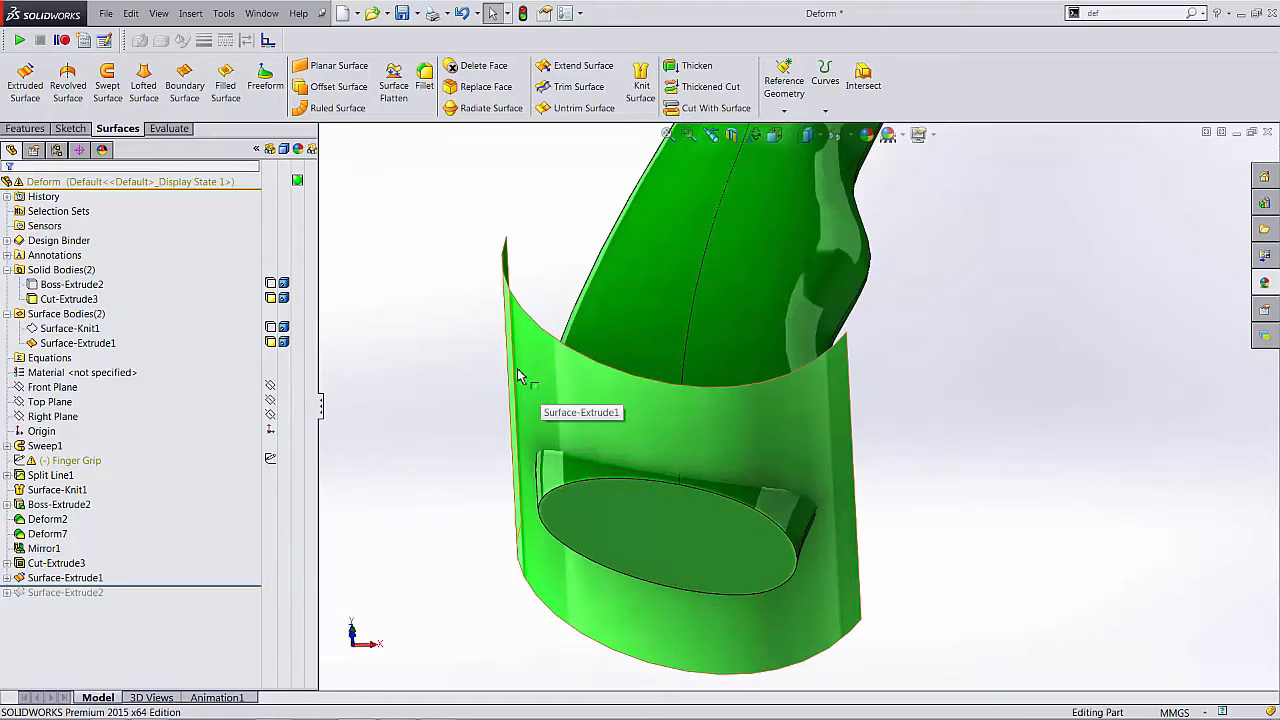
- Replace the grip's flat bottom face with Surface-Extrude1, giving a curved bottom
left_click(486, 86)
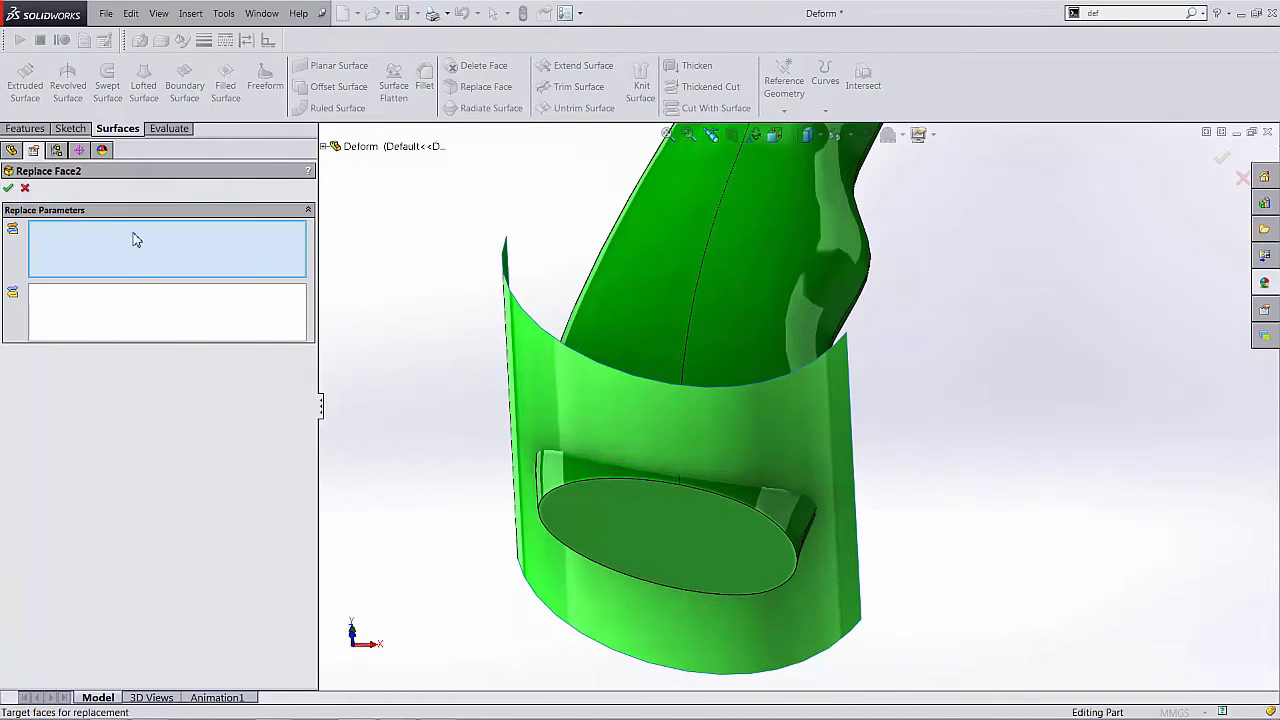
left_click(640, 530)
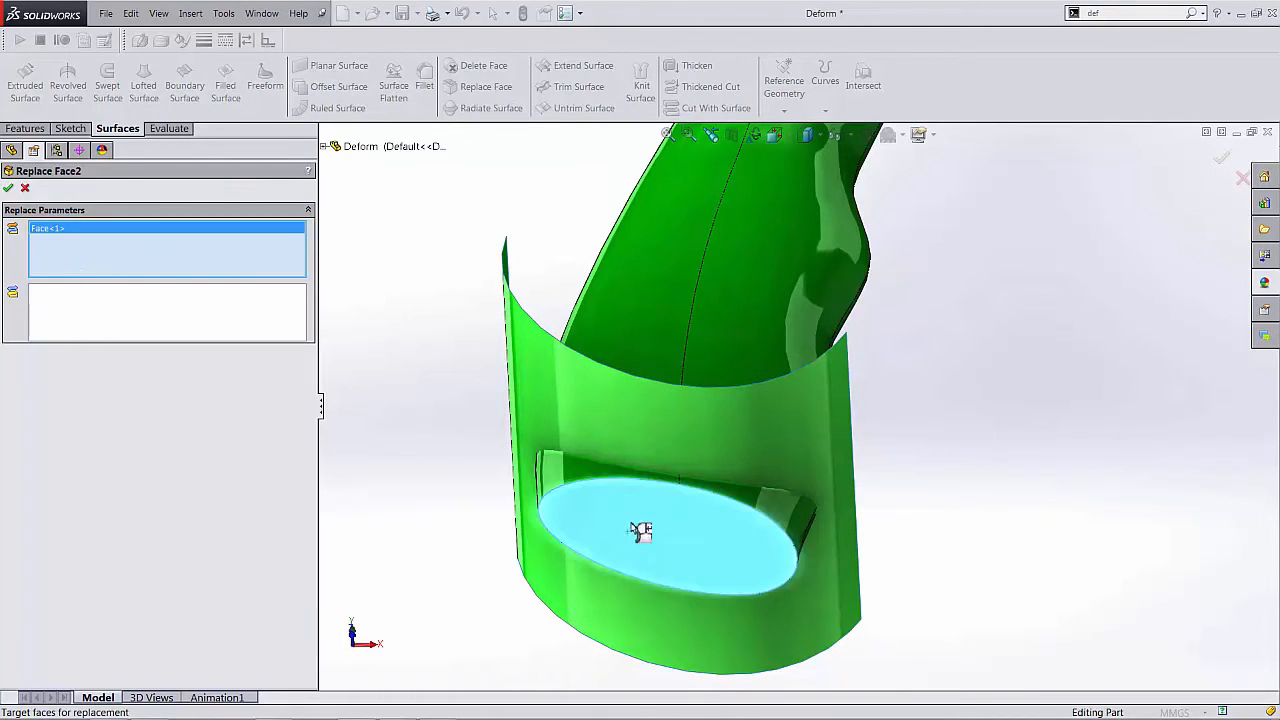
left_click(536, 356)
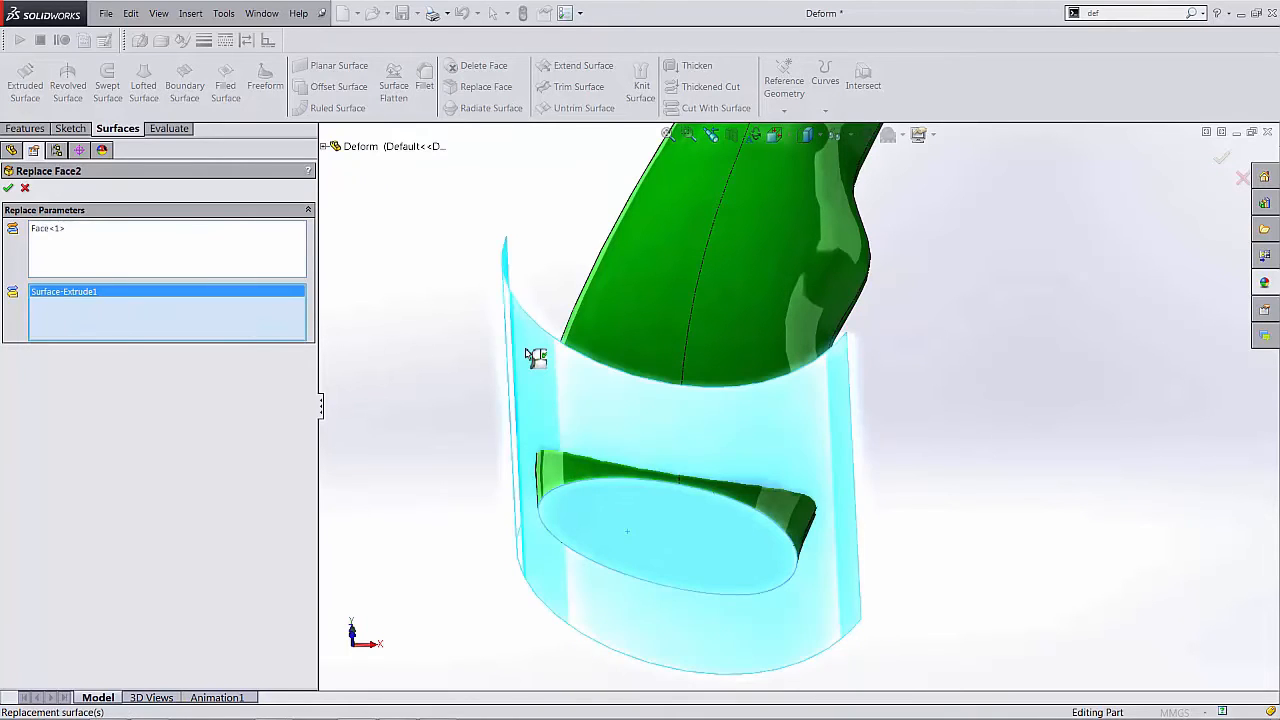
left_click(8, 188)
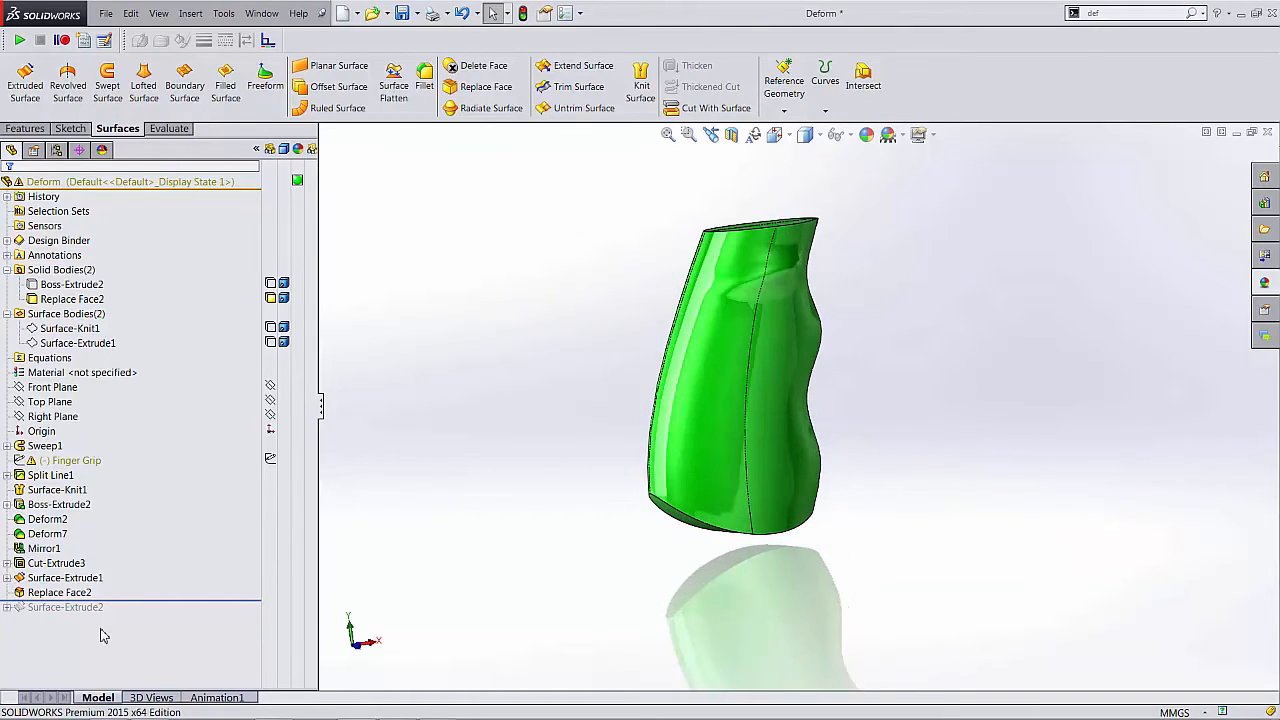
- Delete the Replace Face2 feature from the history
key("Delete")
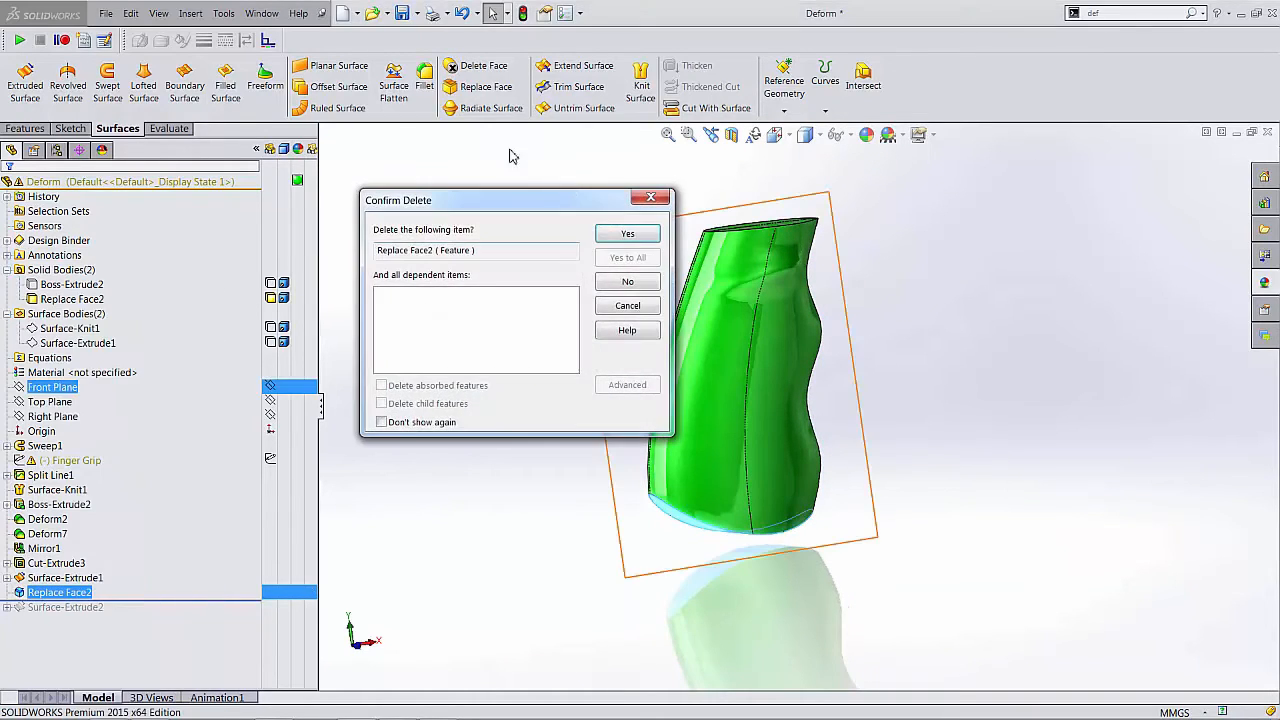
left_click(628, 232)
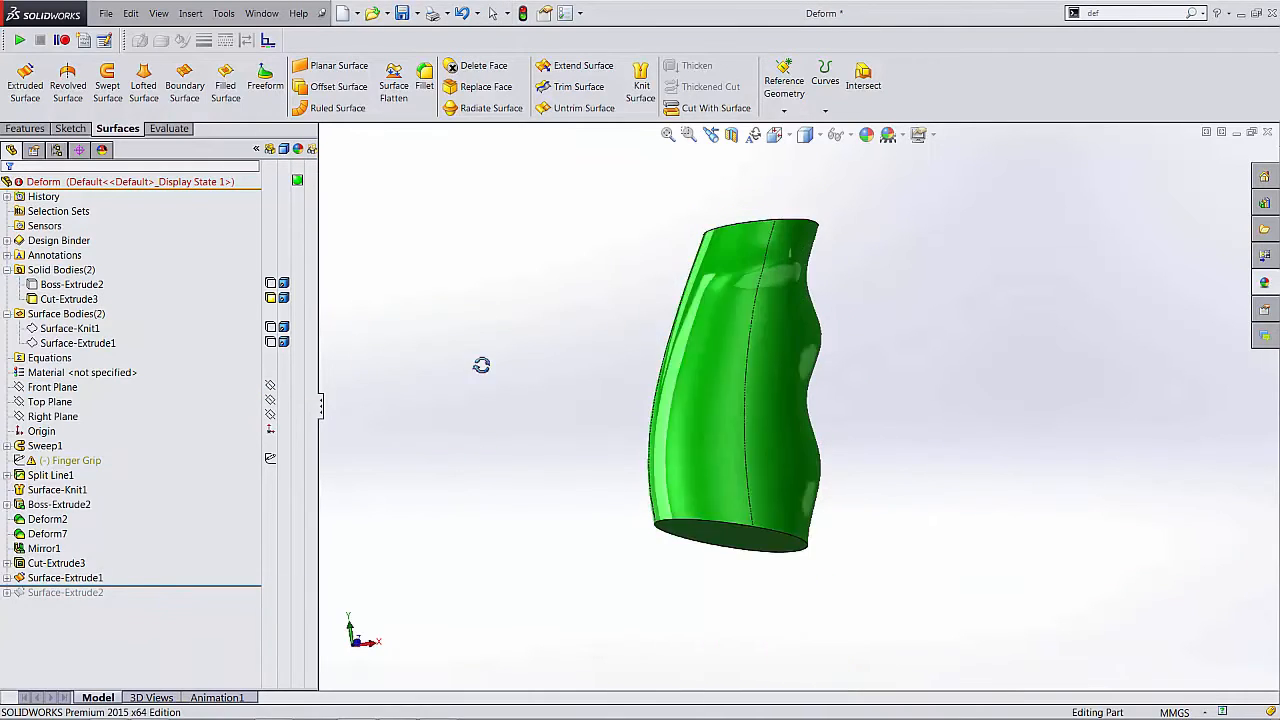
left_click(56, 564)
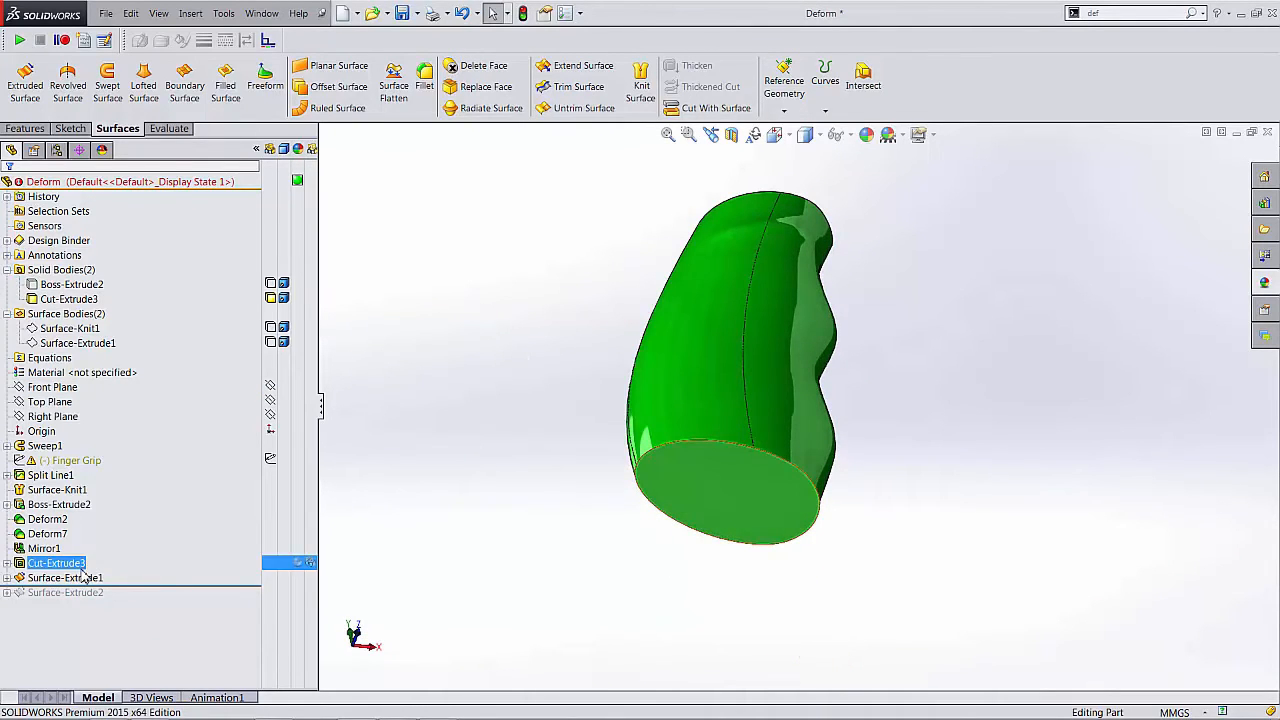
- Roll forward past Surface-Extrude2 so both surfaces cross the grip's bottom
left_click(64, 576)
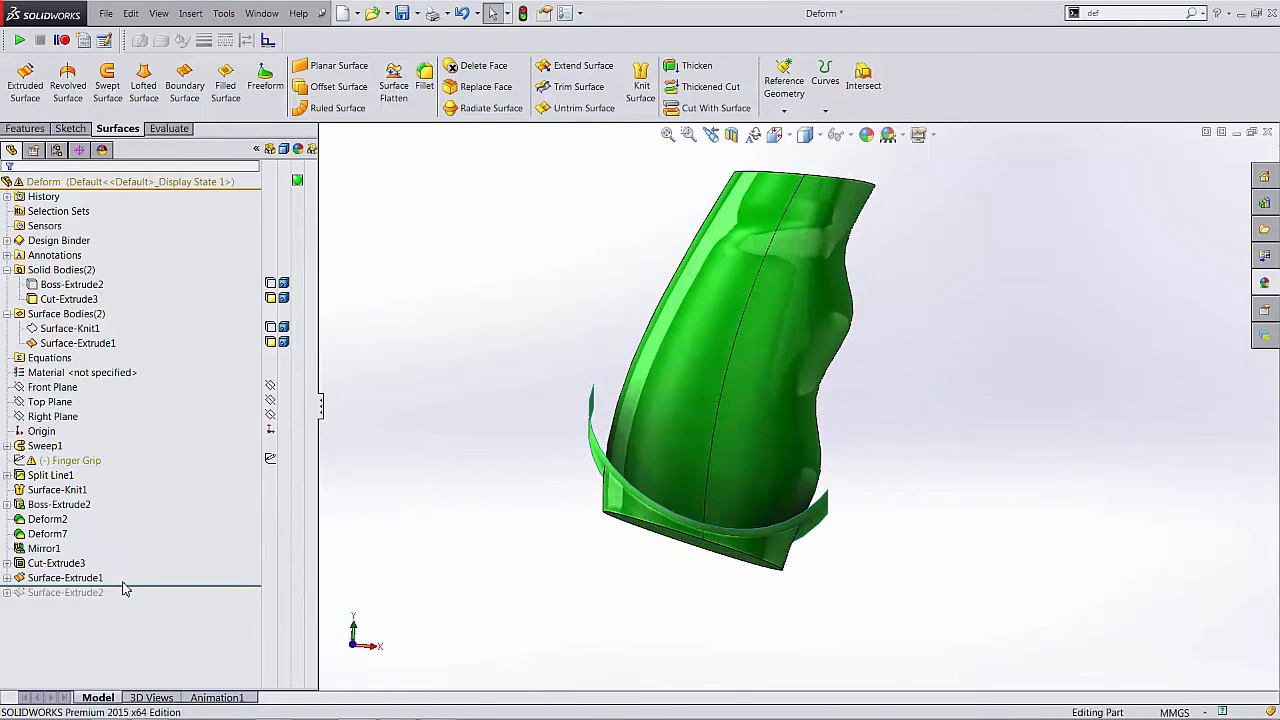
left_click(64, 592)
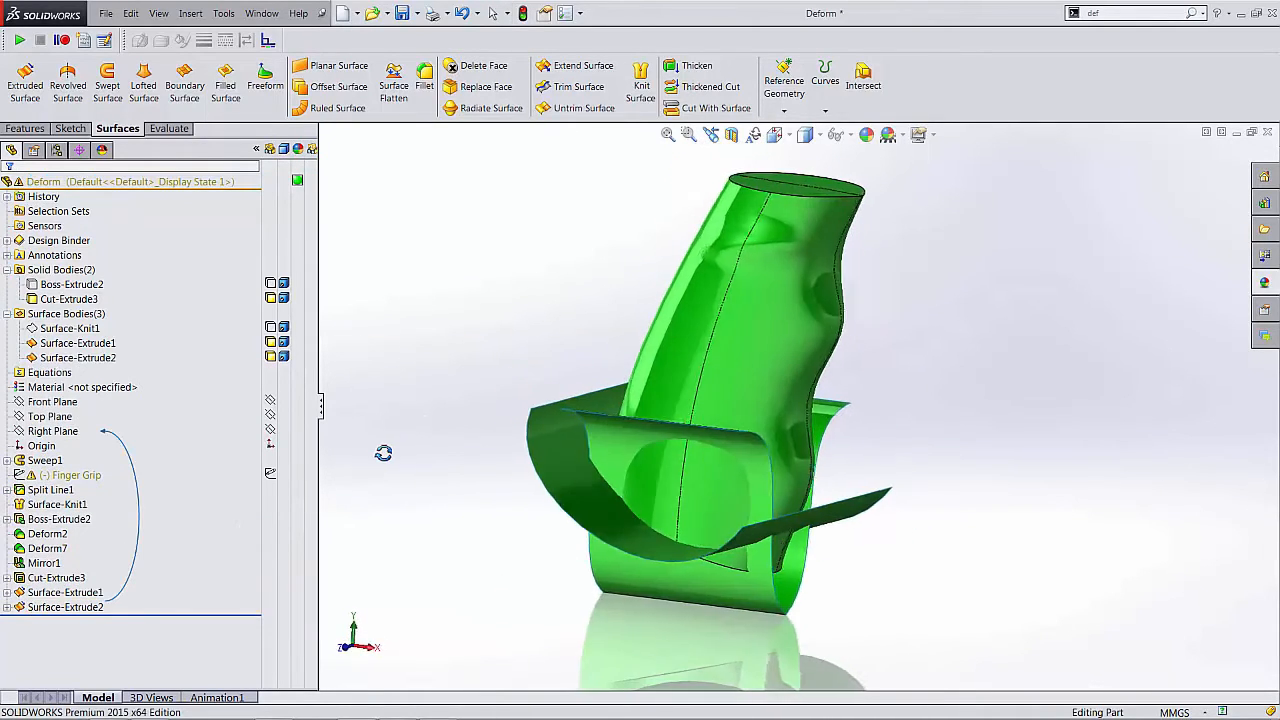
left_click(48, 416)
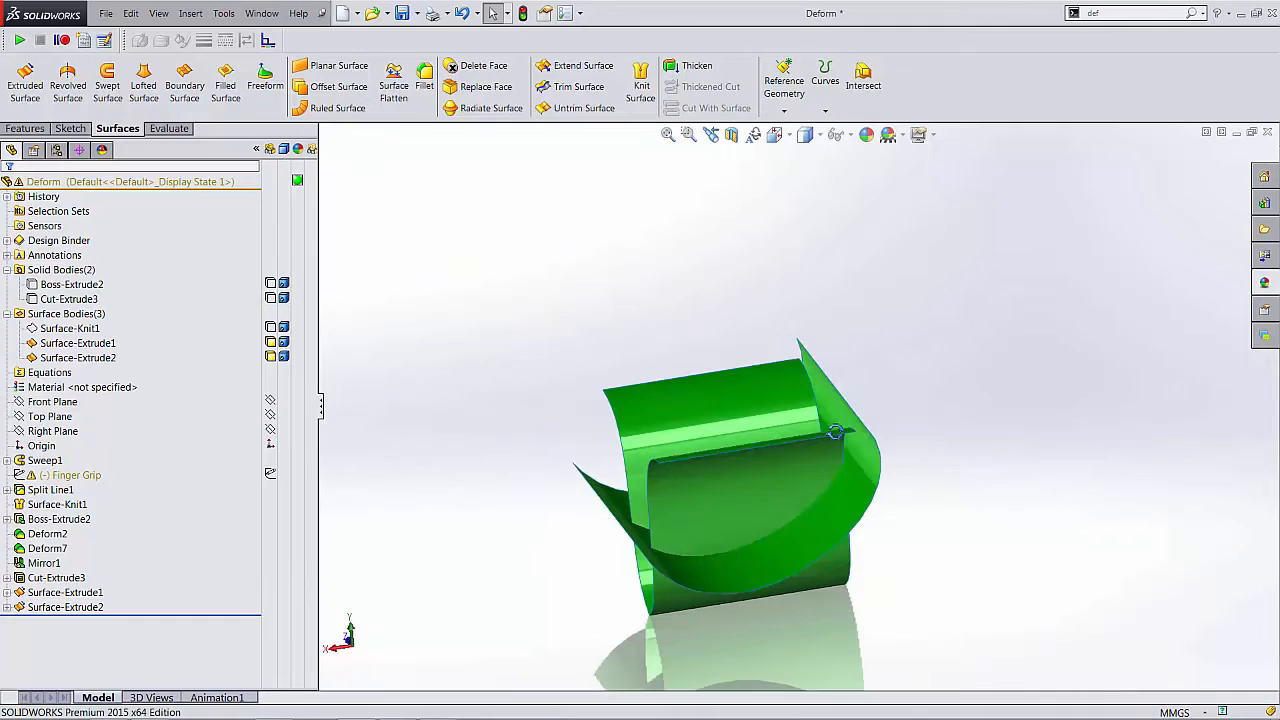
- Mutually trim Surface-Extrude1 and Surface-Extrude2 into one combined Surface-Trim2
left_click_drag(836, 432, 972, 450)
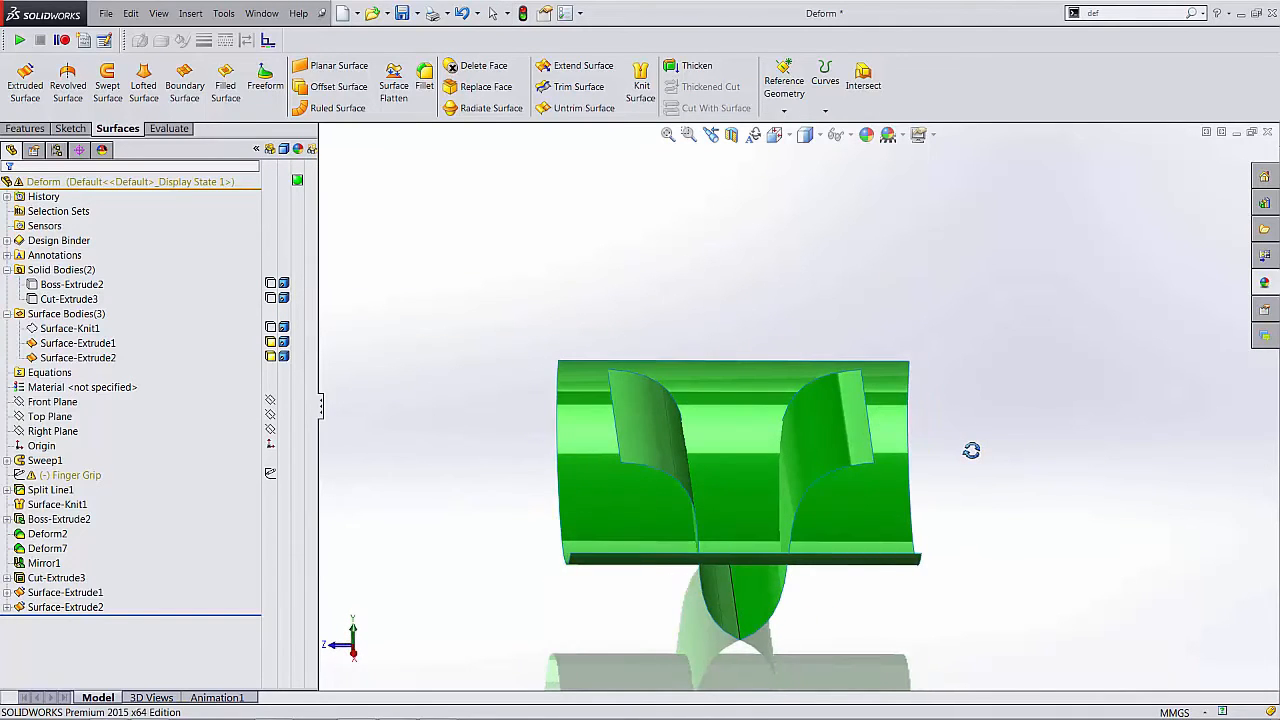
left_click(578, 86)
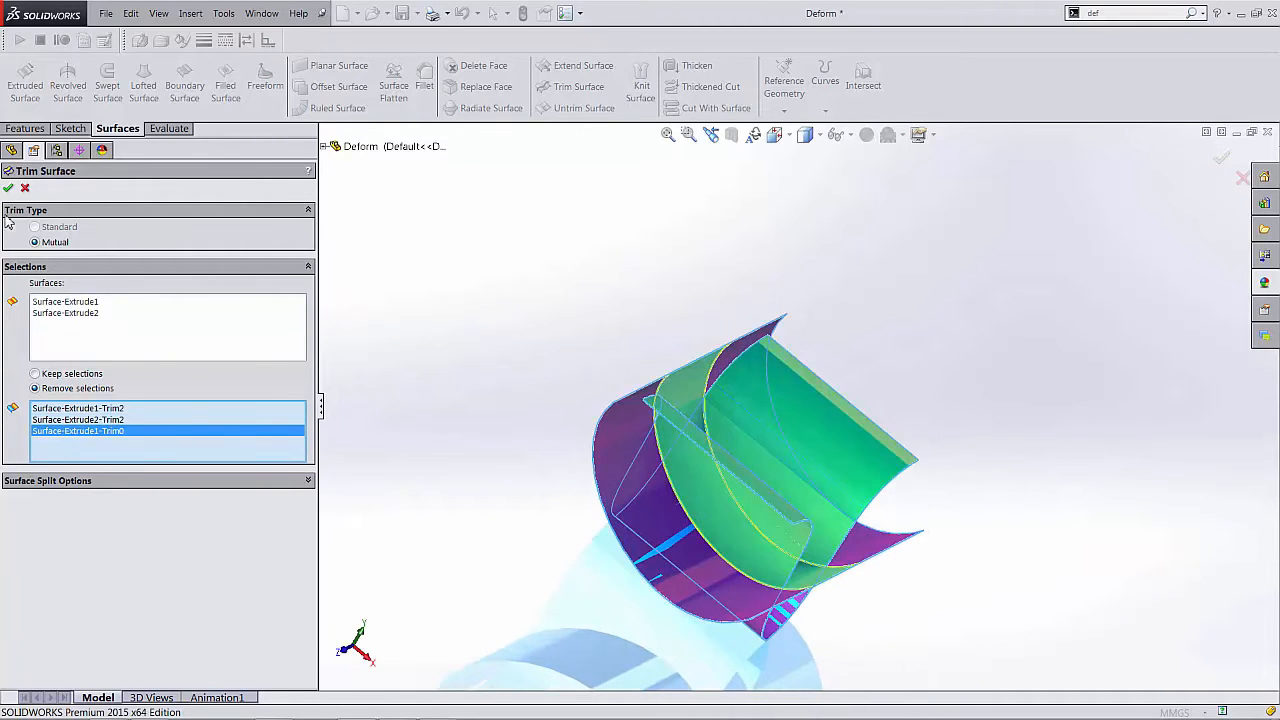
left_click(8, 188)
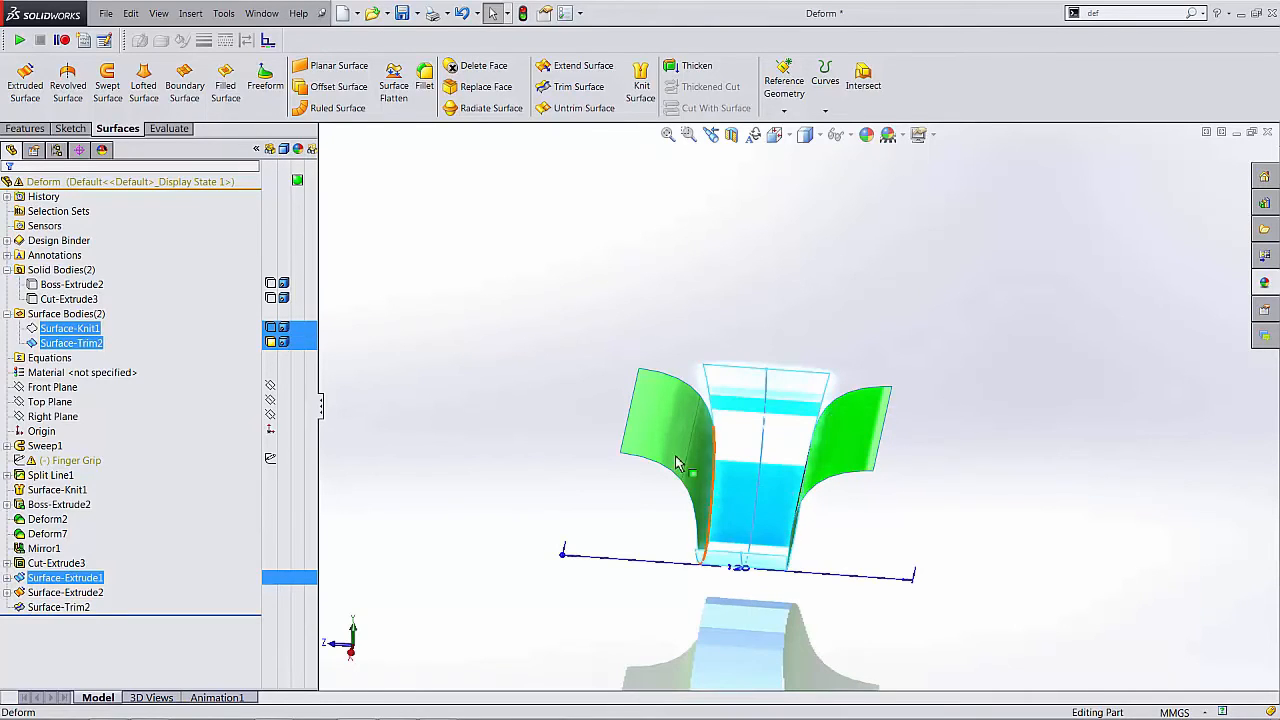
- Start a surface fillet on the standalone trimmed surface with the grip hidden
left_click(64, 592)
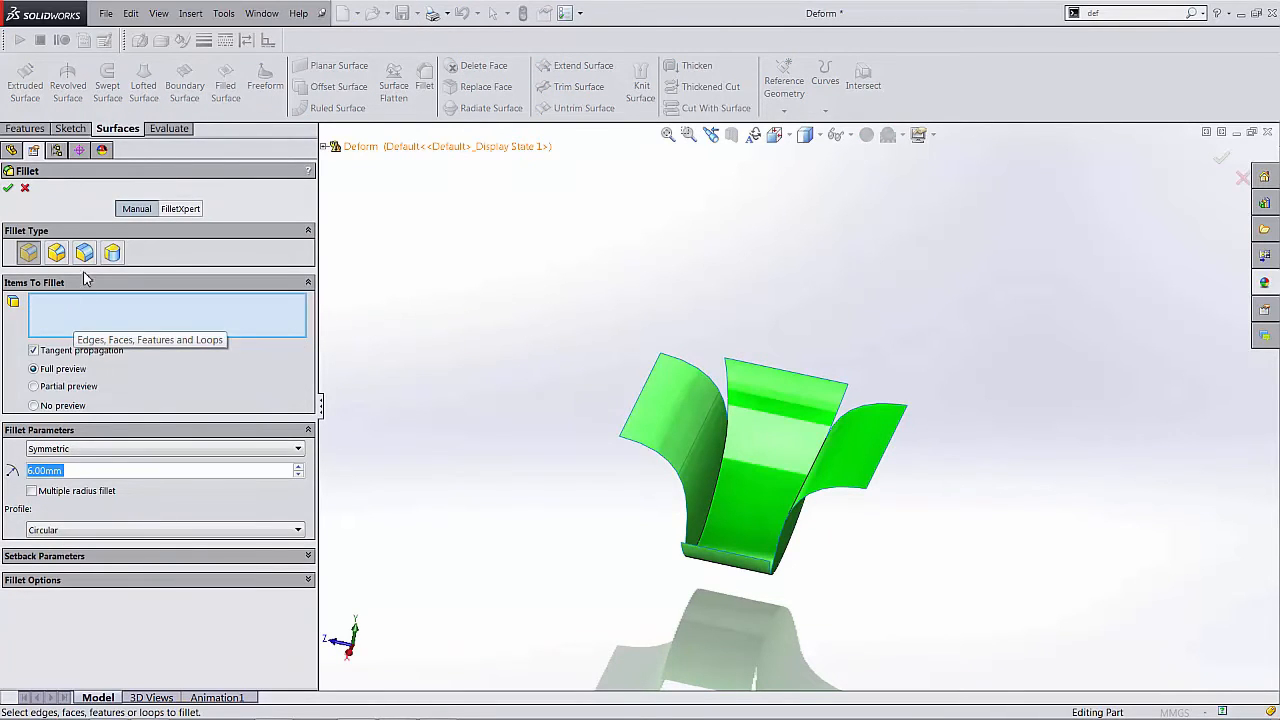
- Add face fillets Fillet5 and Fillet6 blending both inner corners of the trimmed surface
left_click(84, 252)
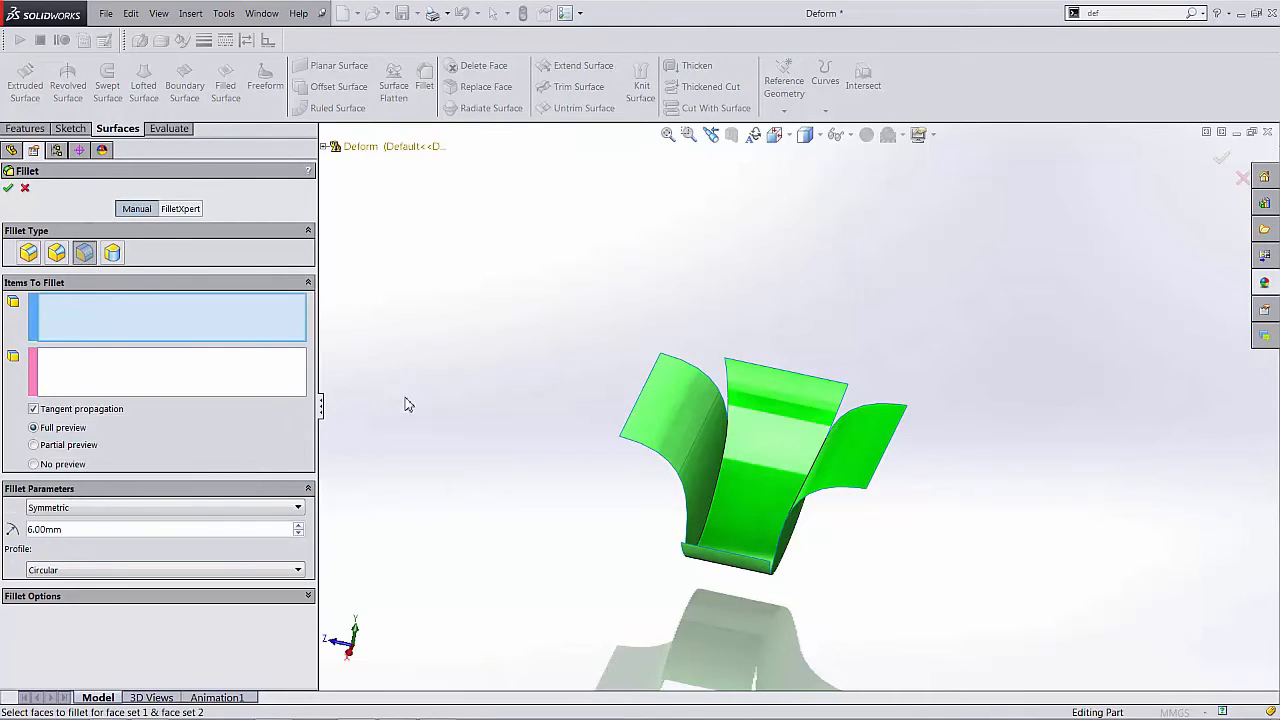
left_click(690, 420)
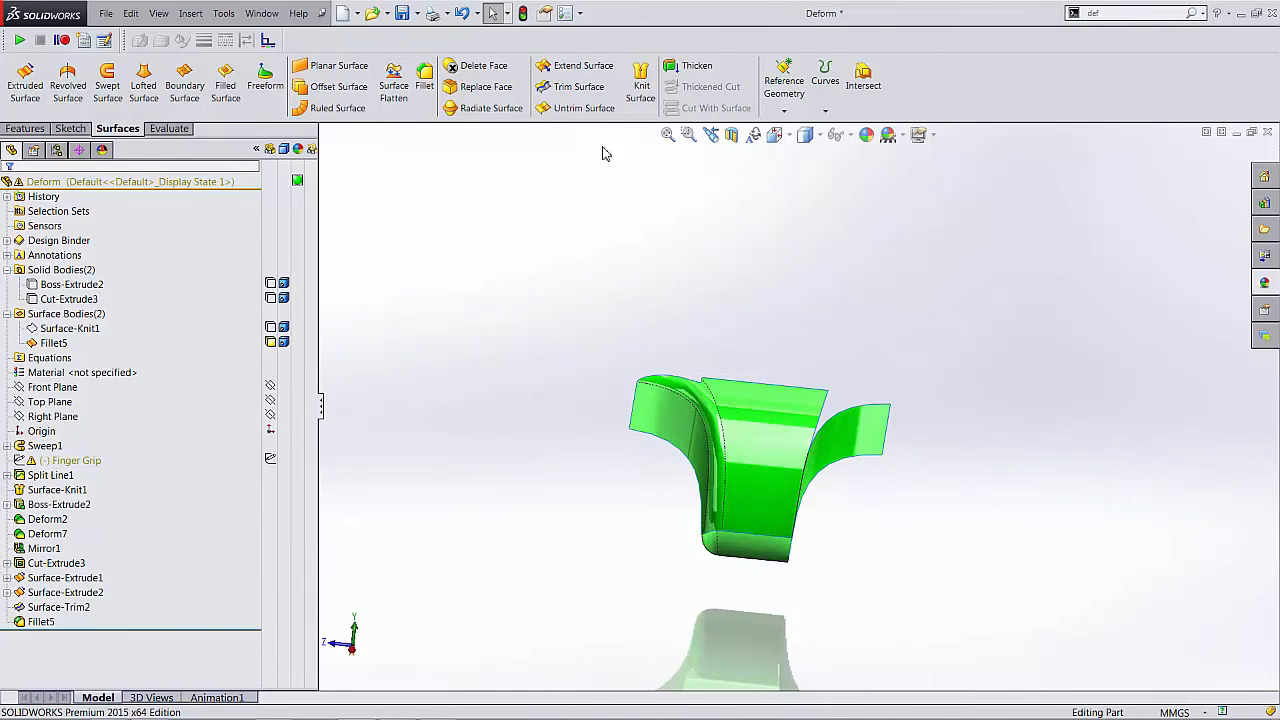
left_click(424, 80)
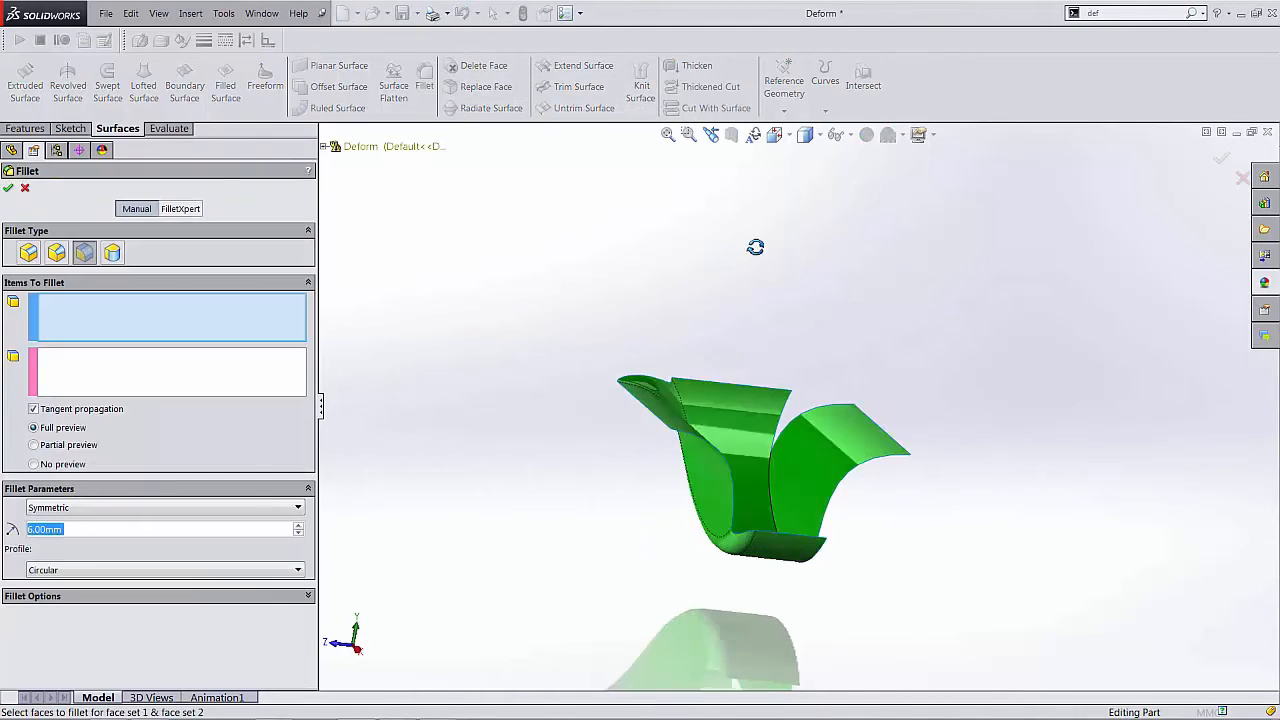
left_click(850, 430)
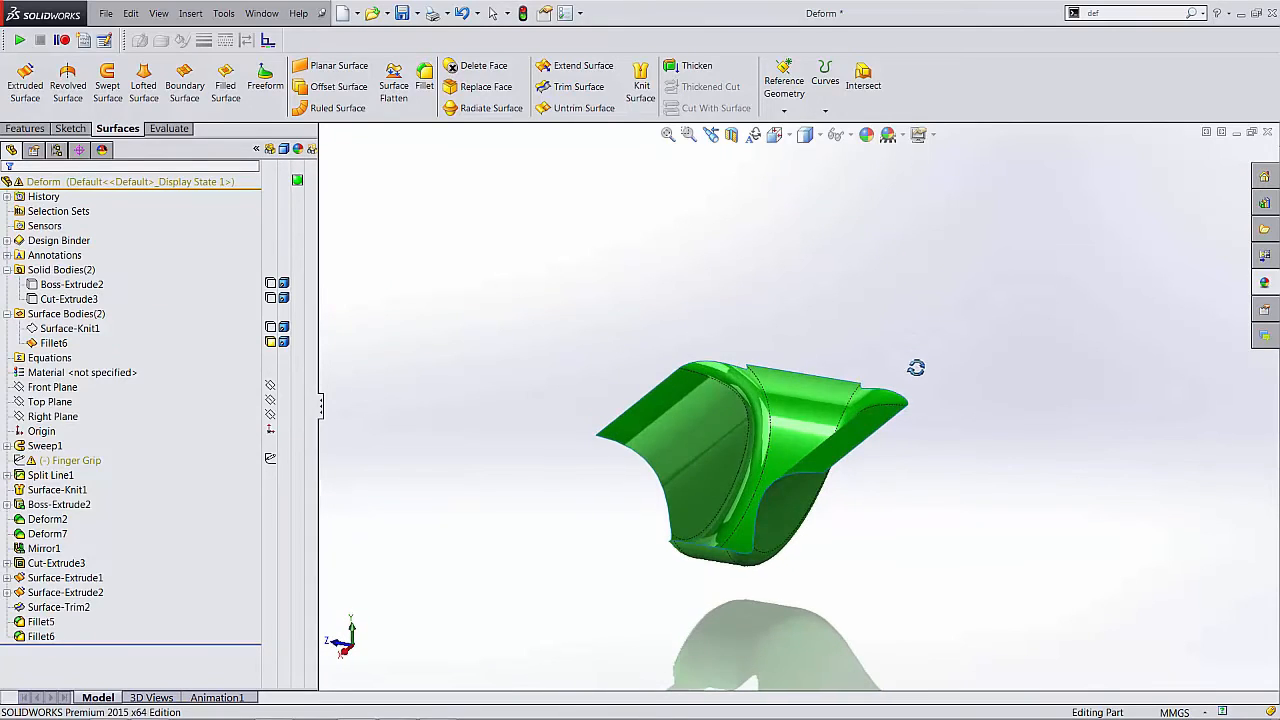
- Show the grip solid again above the filleted surface and begin replacing its bottom face
left_click(68, 300)
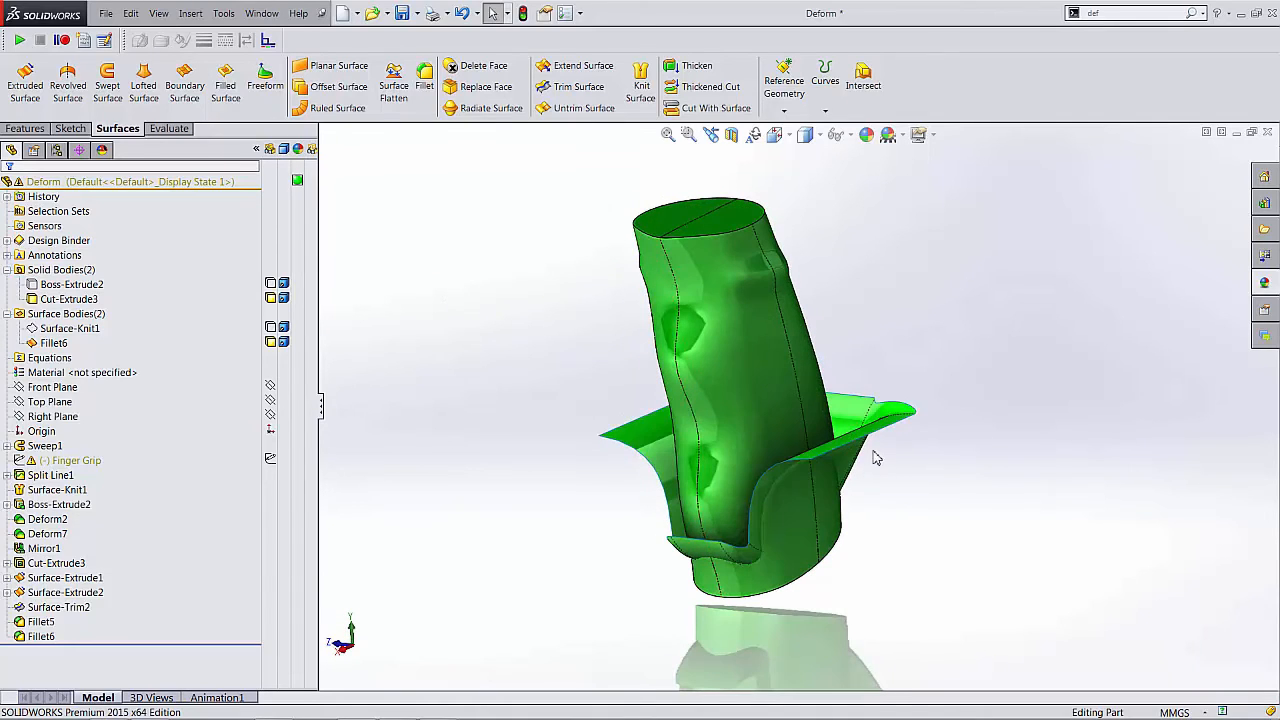
mouse_move(756, 440)
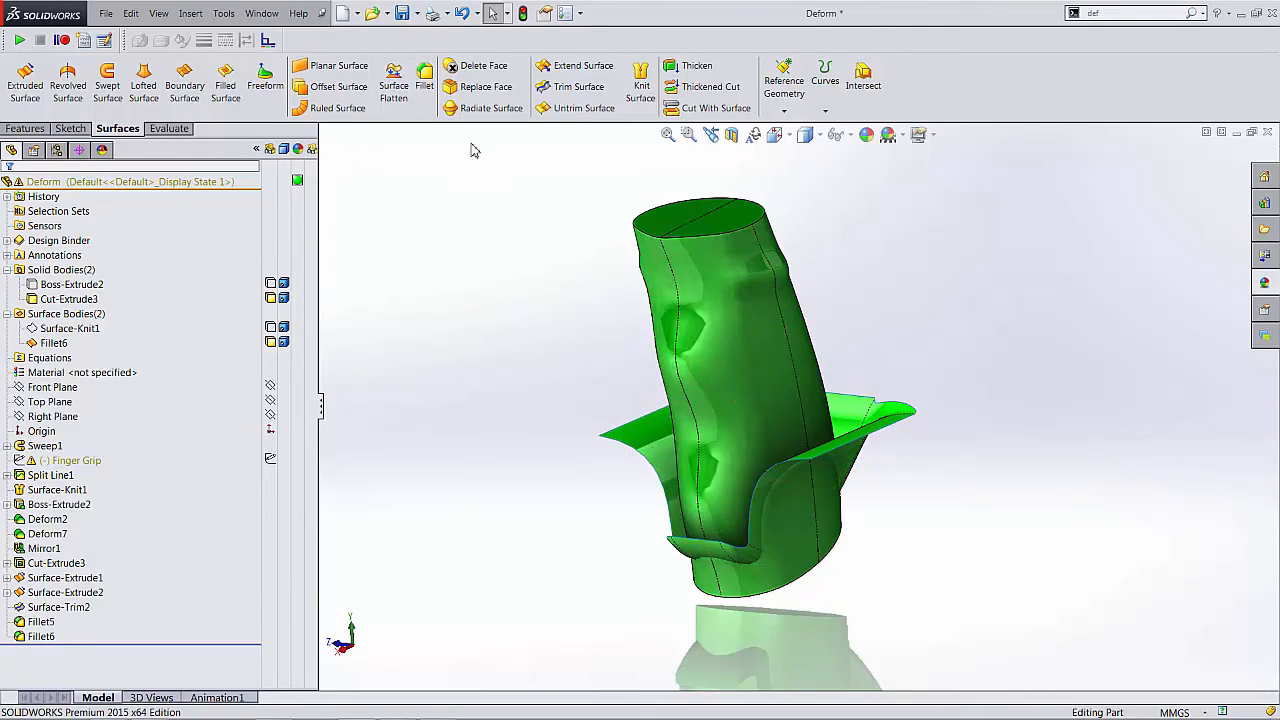
left_click(486, 86)
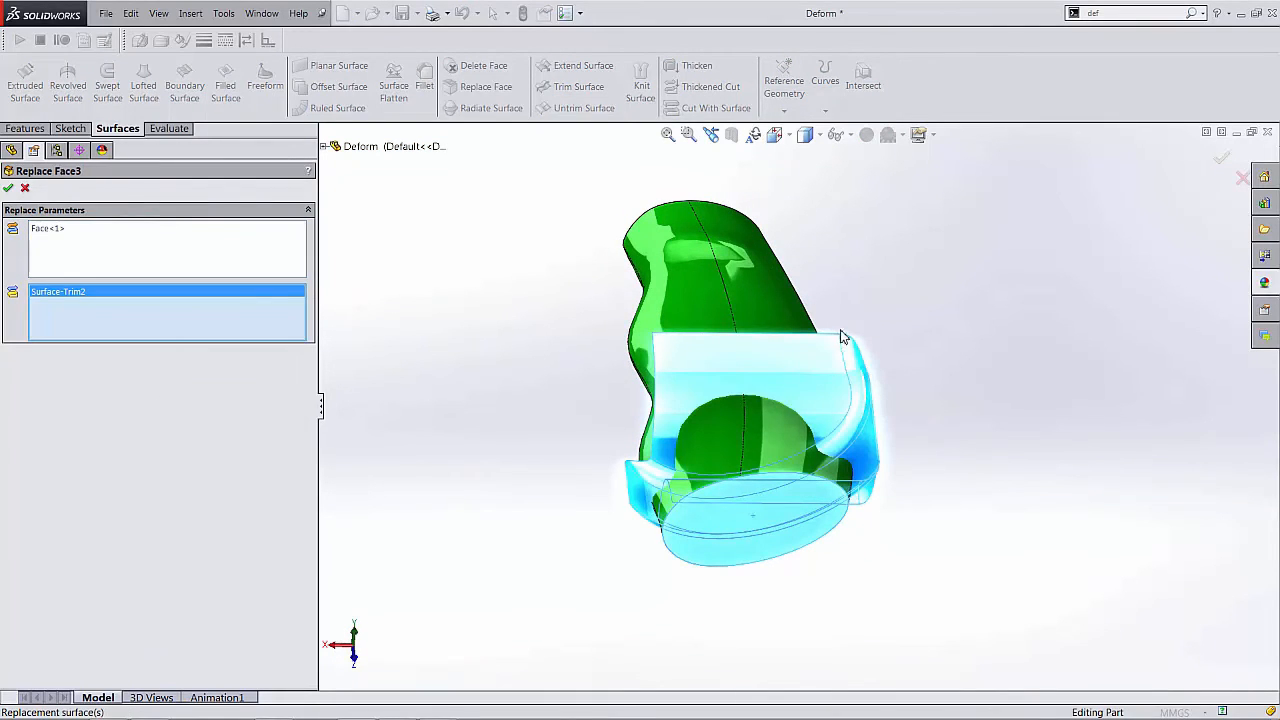
- Orbit the grip to inspect the Replace Face3 result on its new curved bottom
left_click_drag(750, 400, 724, 356)
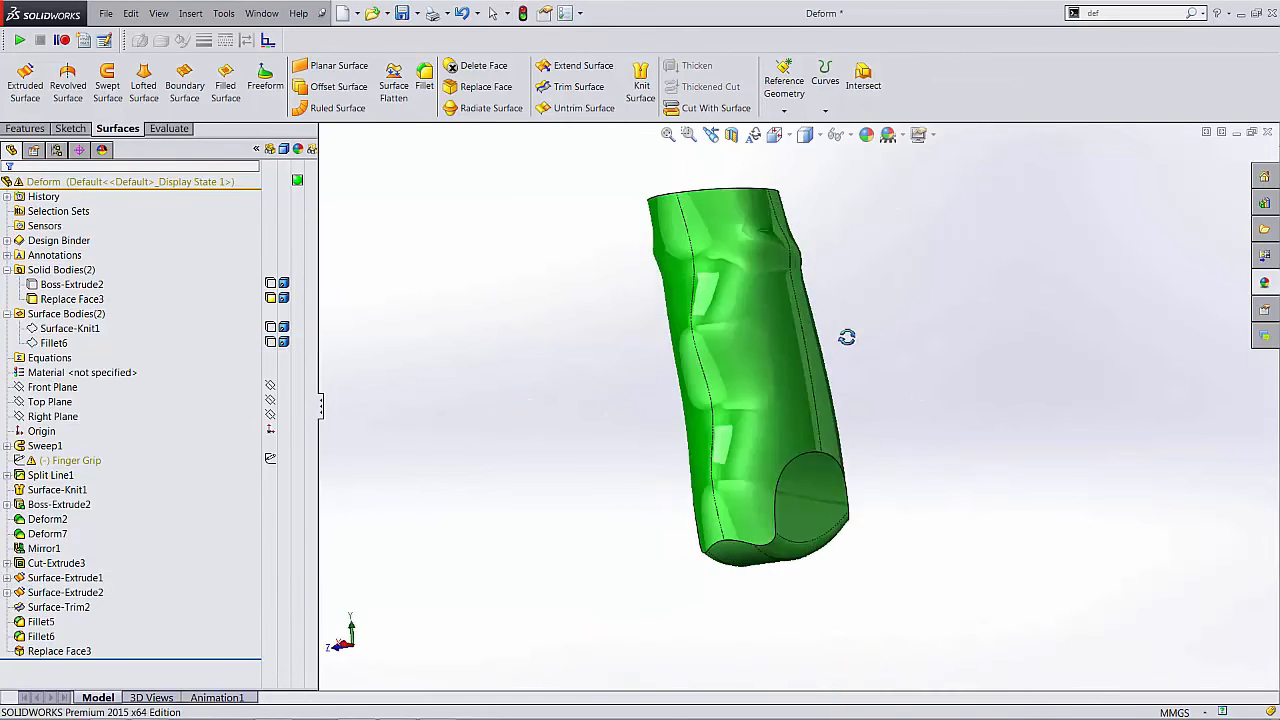
left_click_drag(848, 336, 496, 324)
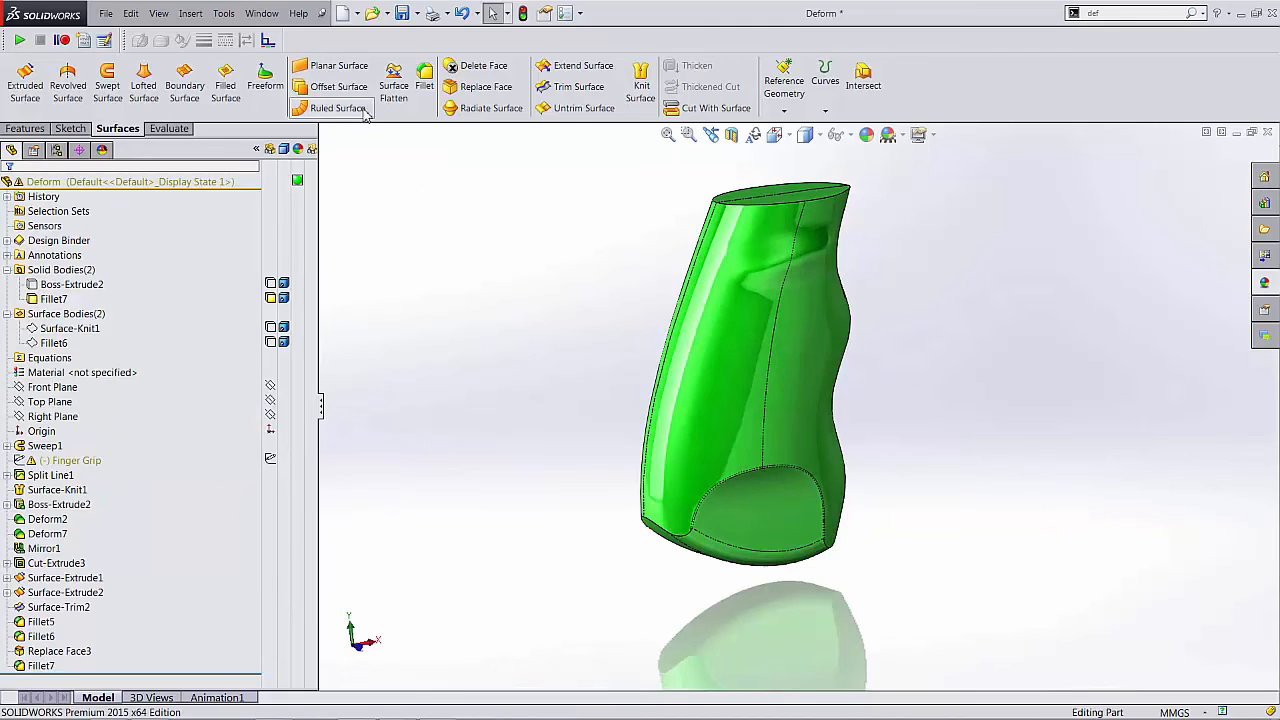
- Start an edge fillet on the edge around the grip's curved bottom, keeping the default radius
left_click(424, 78)
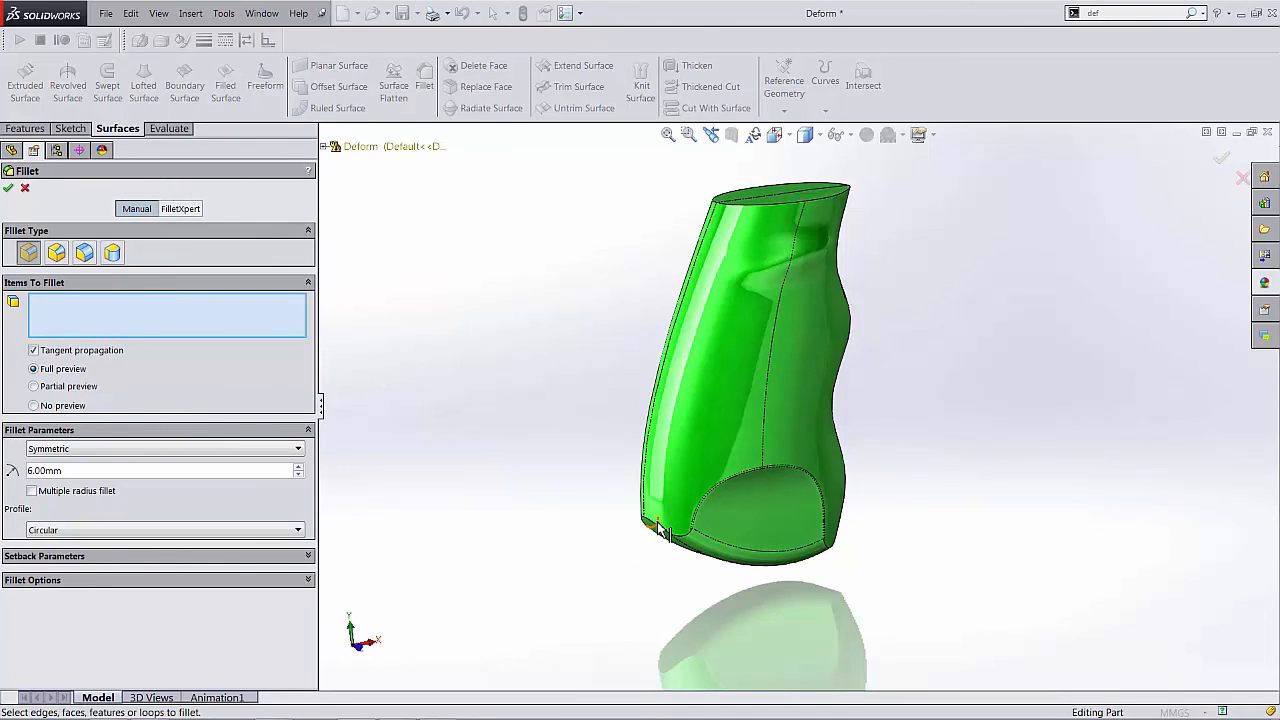
left_click(664, 530)
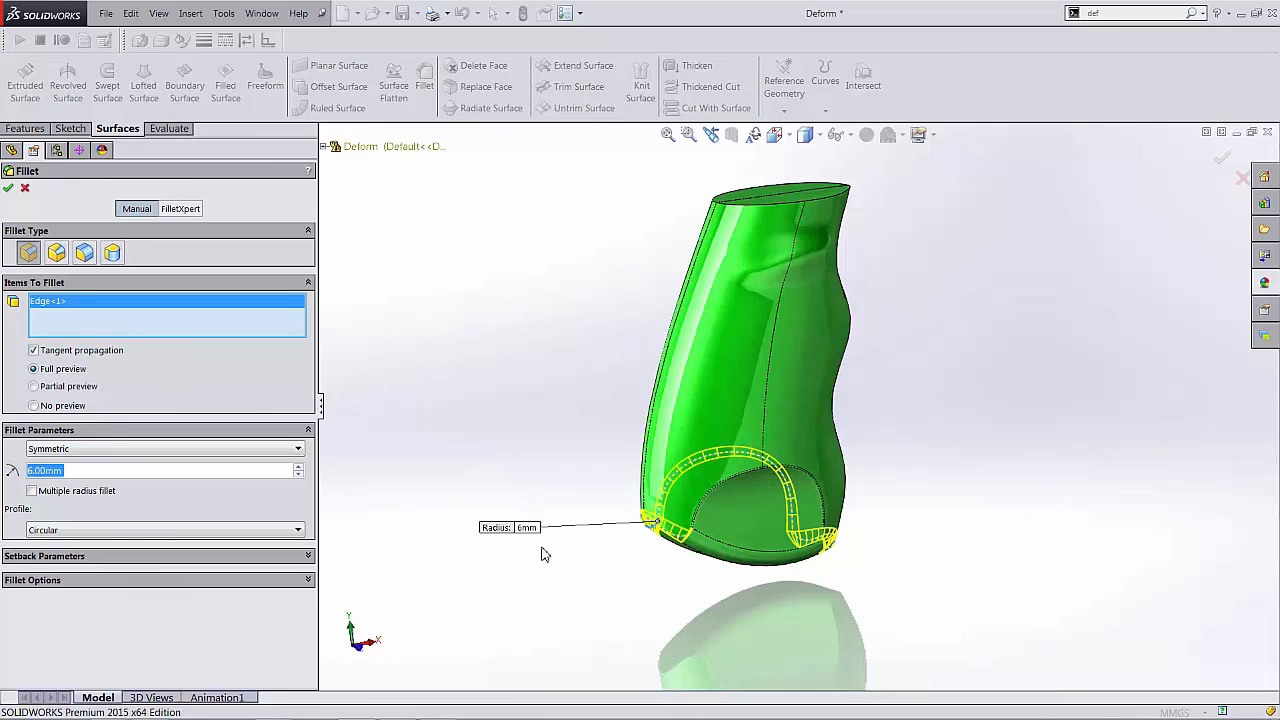